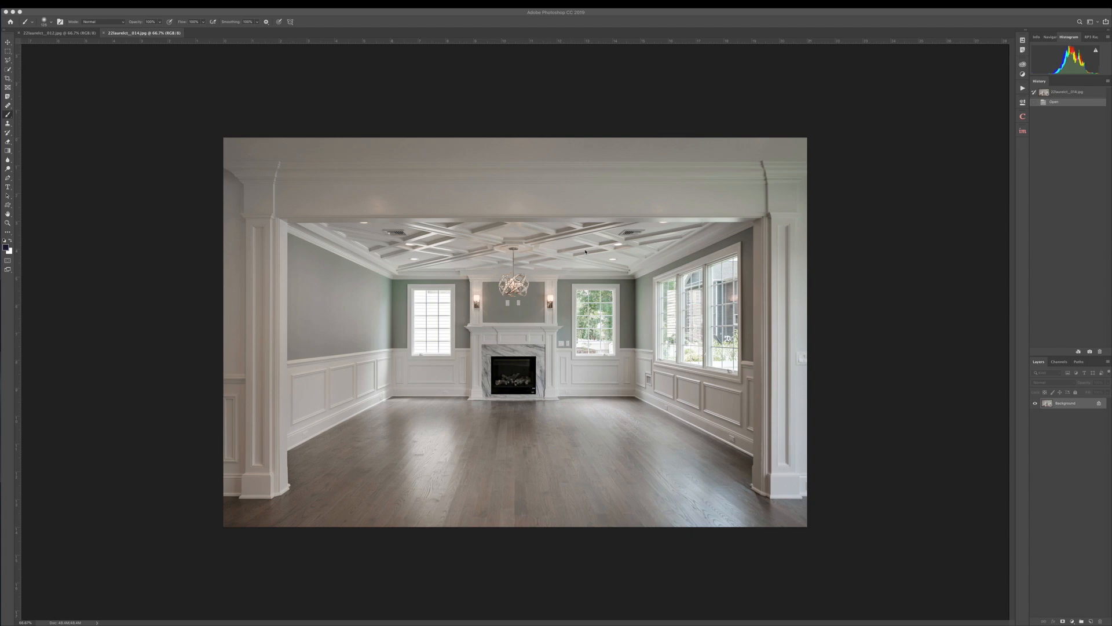
{"action": "mouse_move", "coordinate": [905, 155]}
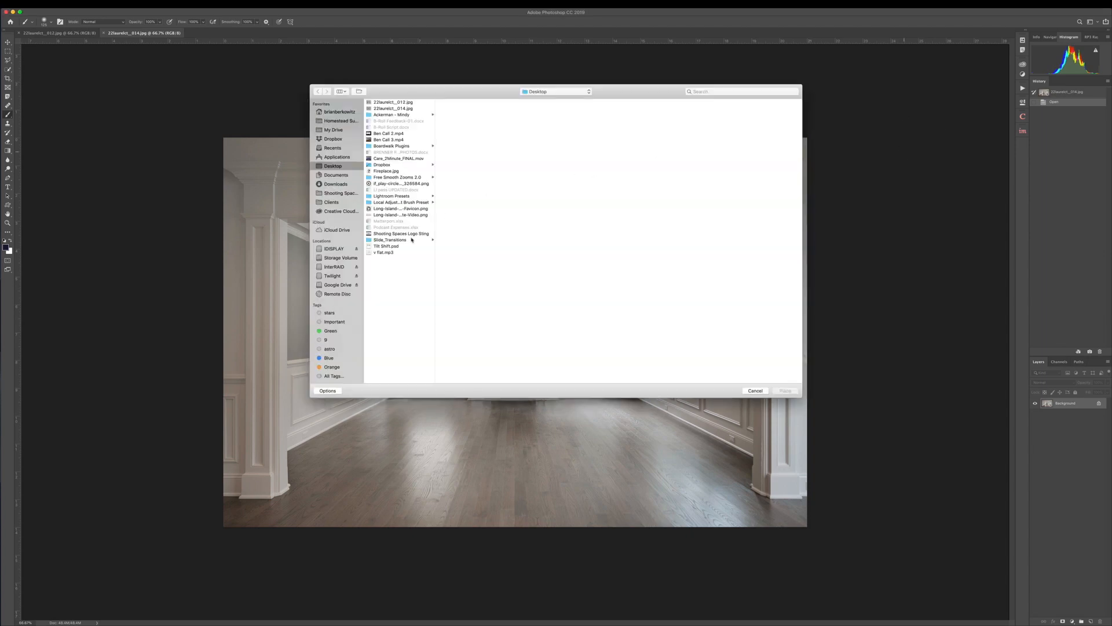
- Place Fireplace.jpg from the Desktop into the first living-room photo as a new layer
{"action": "left_click", "coordinate": [387, 171]}
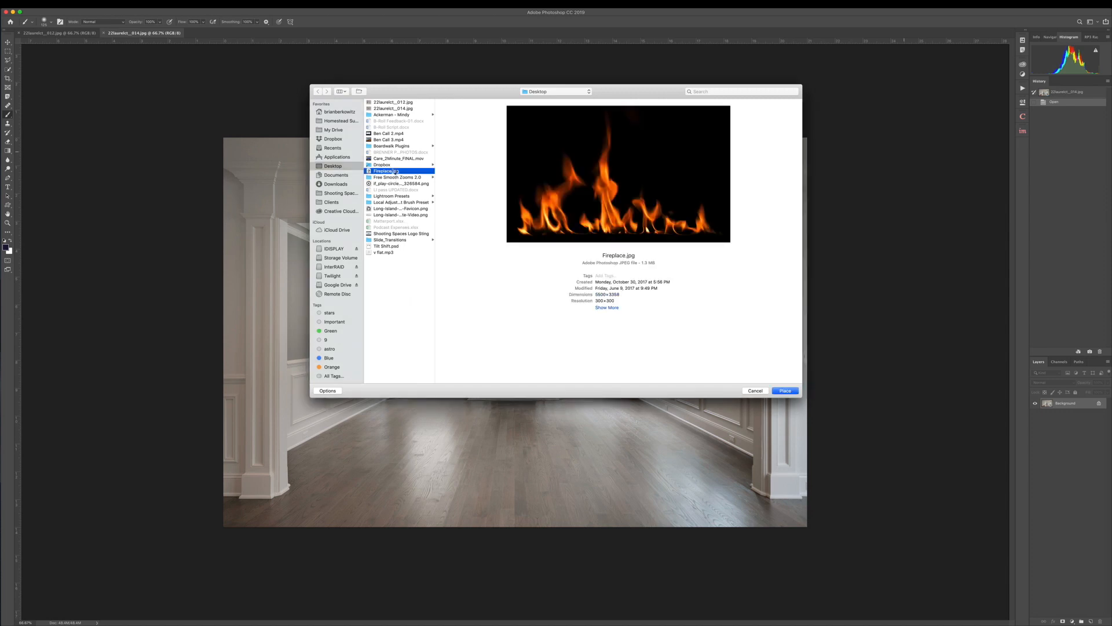
{"action": "left_click", "coordinate": [786, 391]}
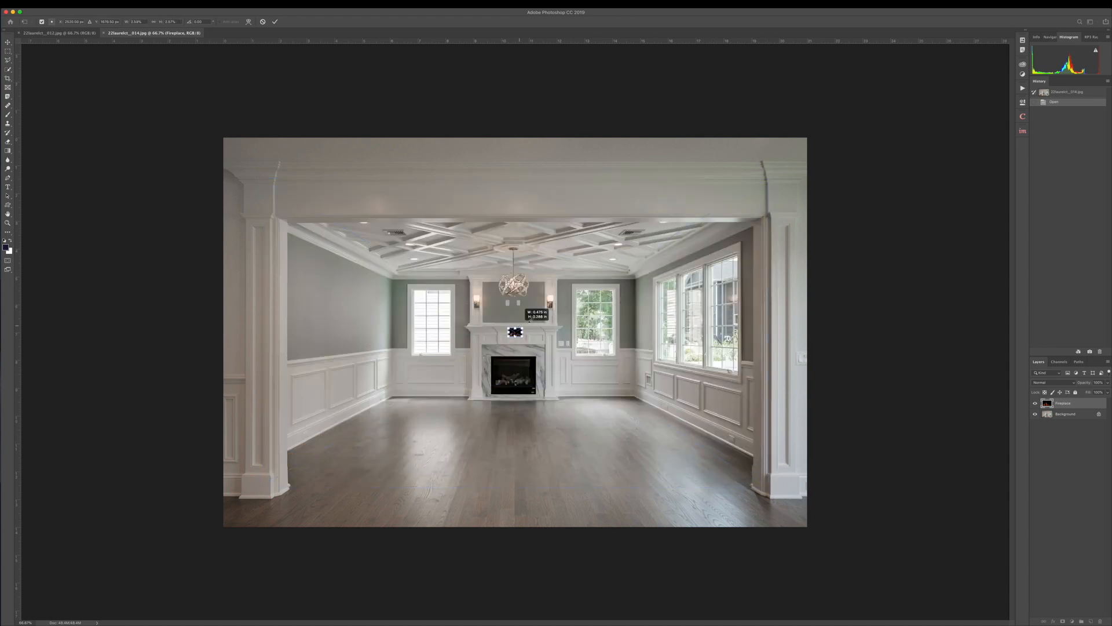
- Scale the flame layer to fill the fireplace opening and commit the transform
{"action": "left_click_drag", "start_coordinate": [515, 332], "coordinate": [508, 337]}
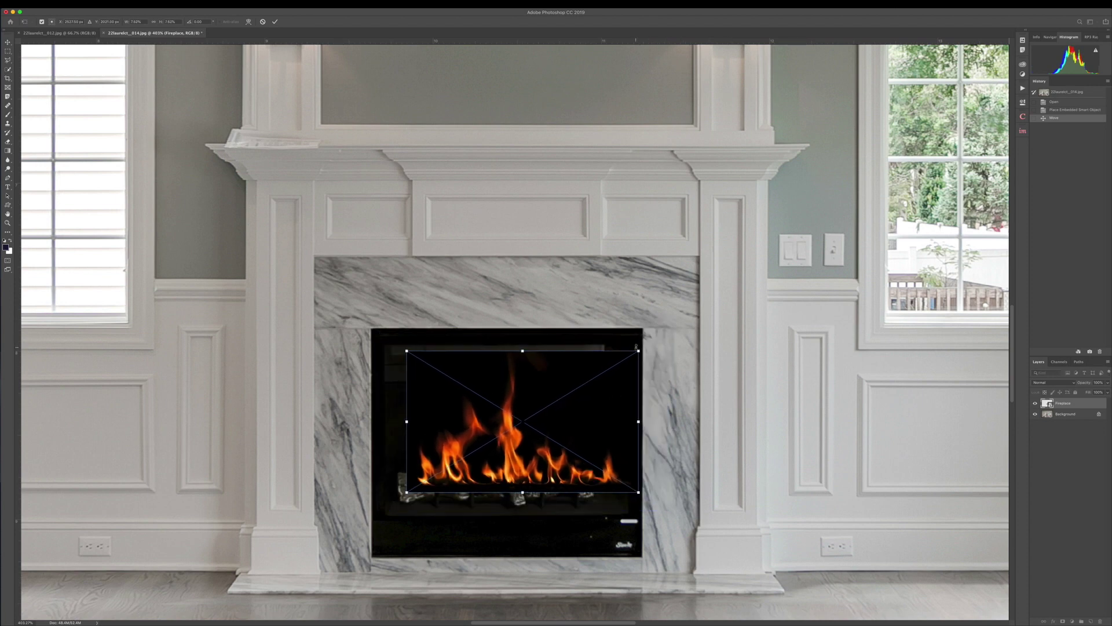
{"action": "key", "text": "Enter"}
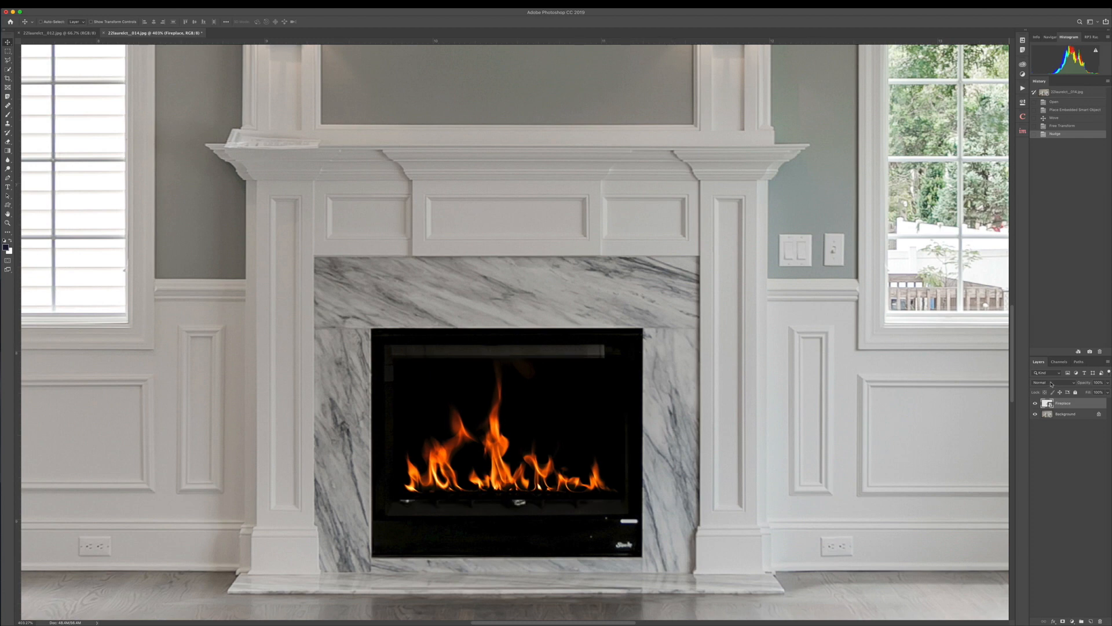
- Blend the flames in Screen mode and mask away their hard edges around the logs
{"action": "left_click", "coordinate": [1053, 382]}
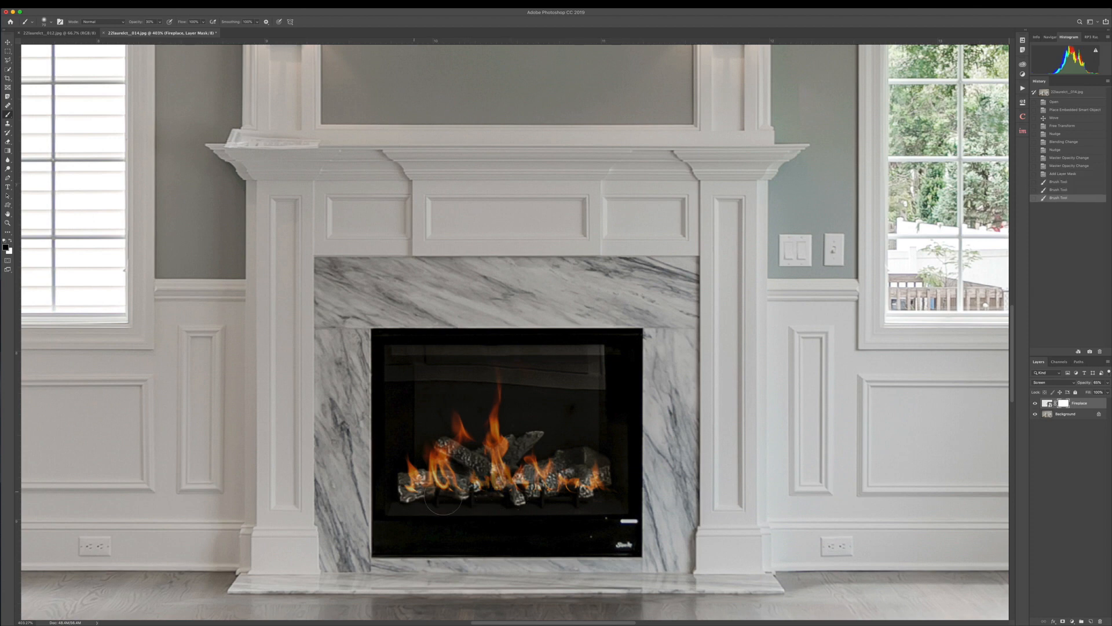
{"action": "left_click_drag", "start_coordinate": [447, 497], "coordinate": [588, 497]}
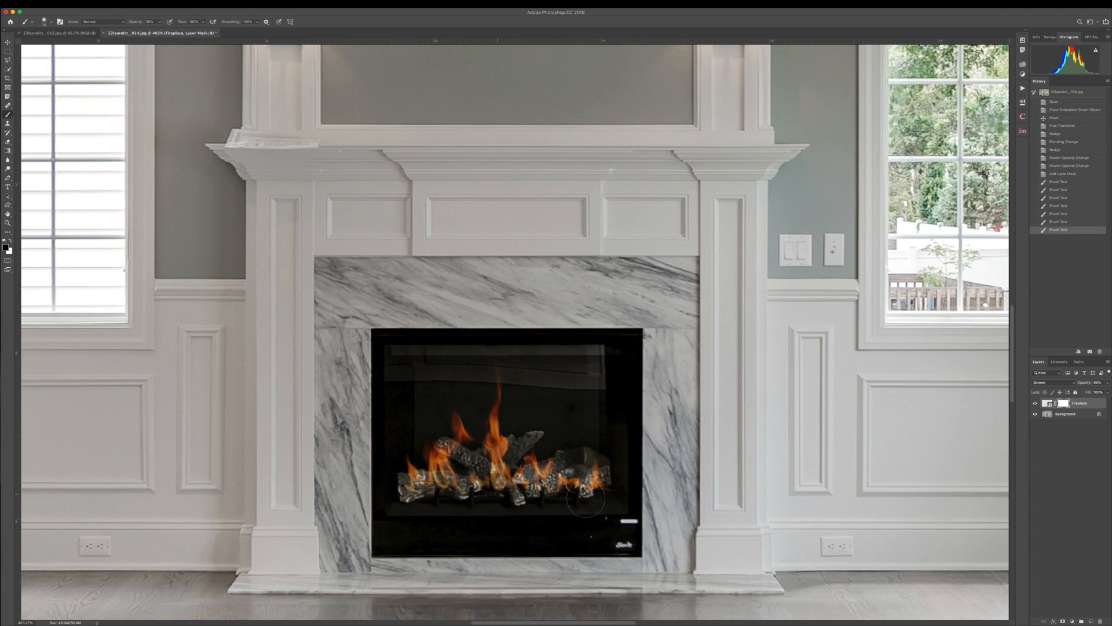
{"action": "left_click_drag", "start_coordinate": [586, 497], "coordinate": [628, 497]}
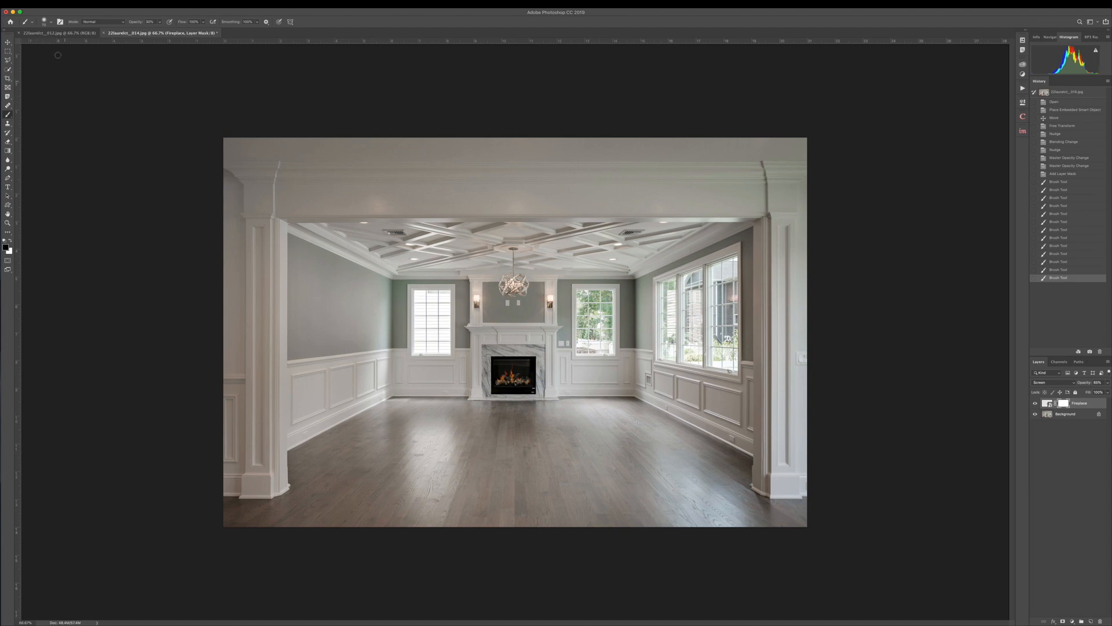
- Switch to the 013 room photo and place Fireplace.jpg into it as a new layer
{"action": "left_click", "coordinate": [47, 34]}
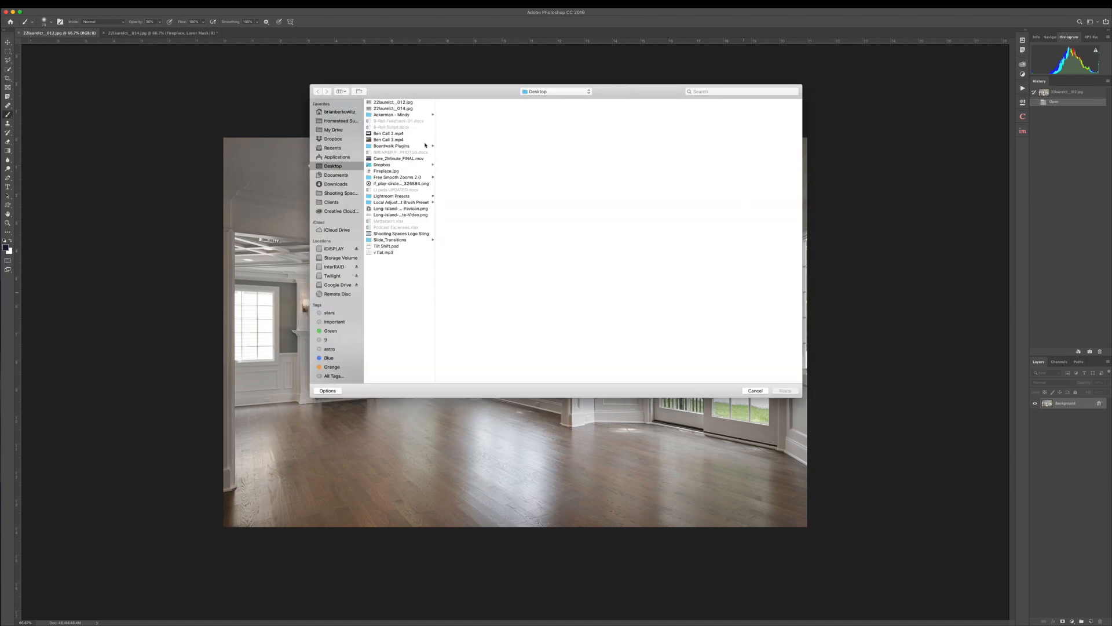
{"action": "left_click", "coordinate": [384, 171]}
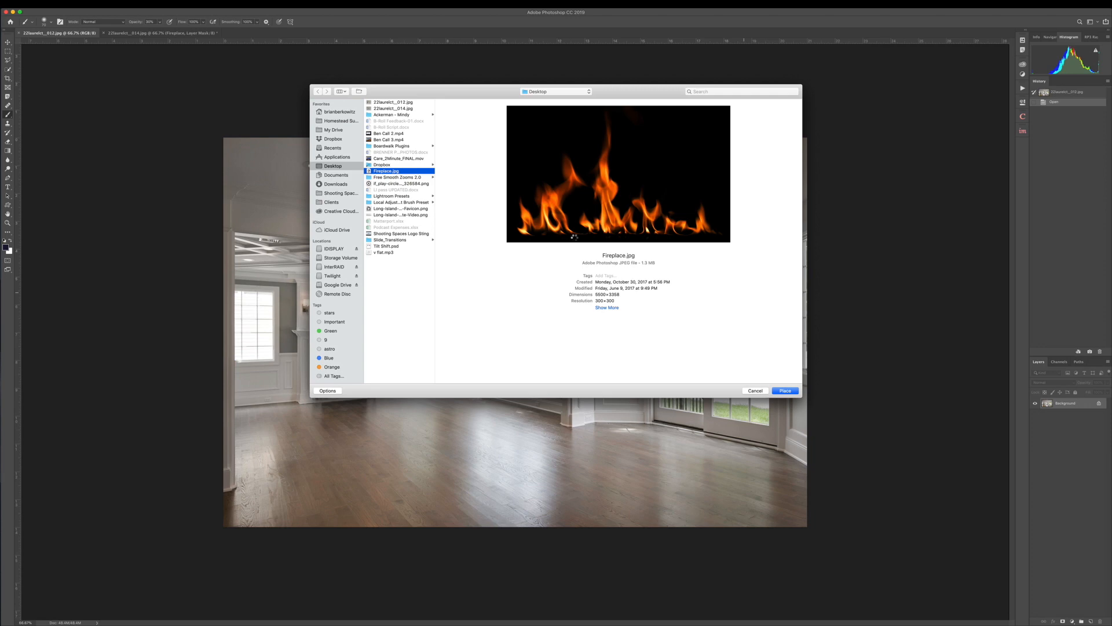
{"action": "left_click", "coordinate": [786, 391]}
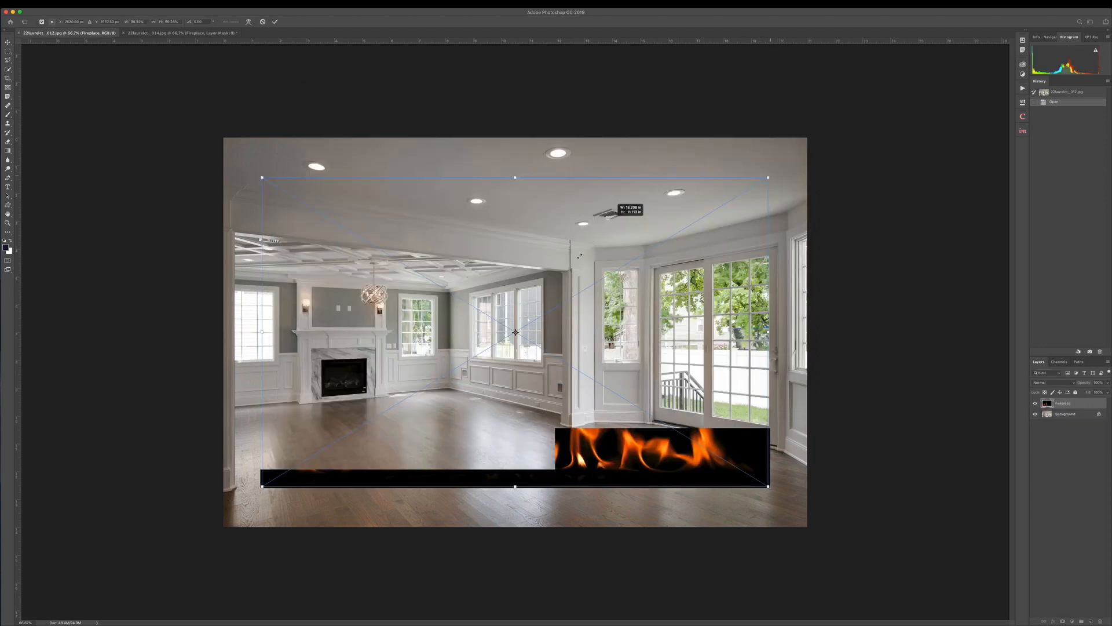
- Shrink the flames and fit them over the second room's fireplace opening
{"action": "left_click_drag", "start_coordinate": [767, 485], "coordinate": [555, 362]}
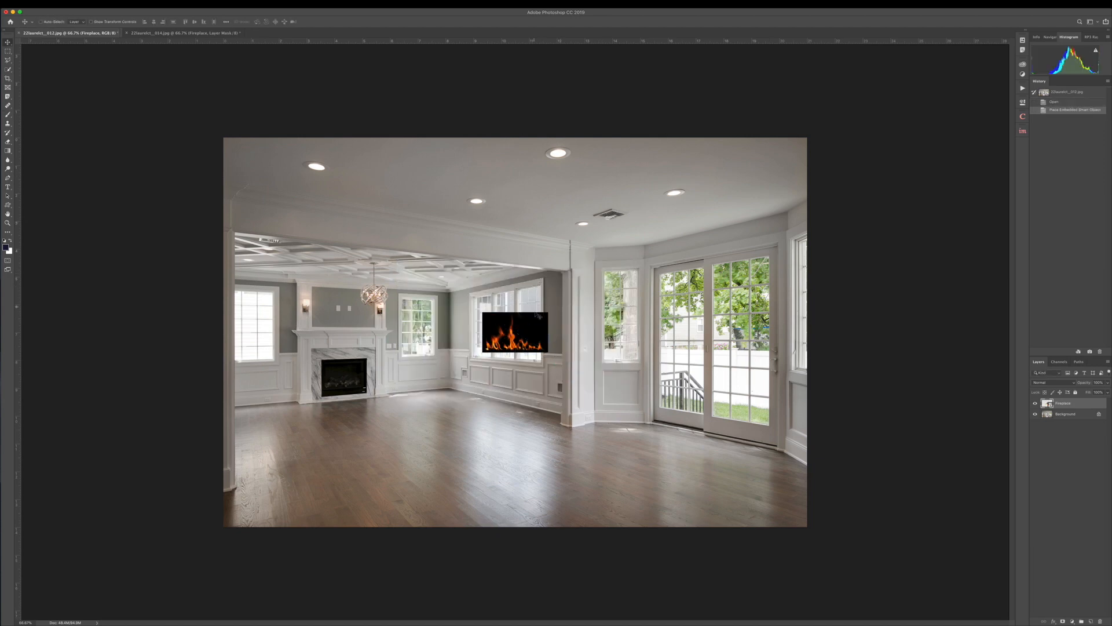
{"action": "left_click_drag", "start_coordinate": [515, 332], "coordinate": [341, 376]}
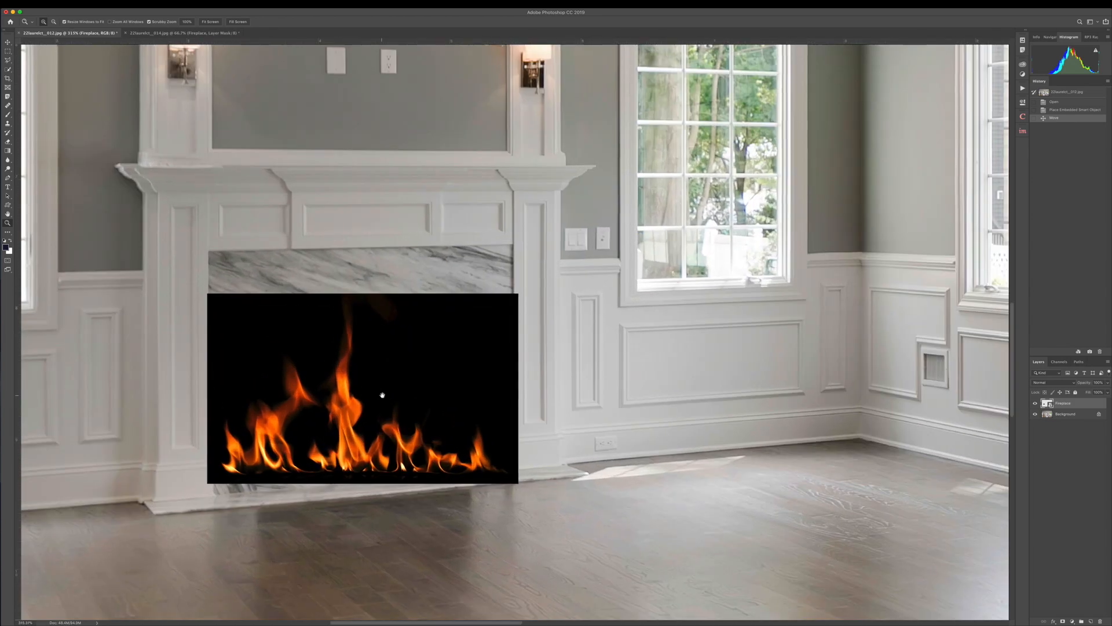
{"action": "left_click_drag", "start_coordinate": [381, 395], "coordinate": [511, 351]}
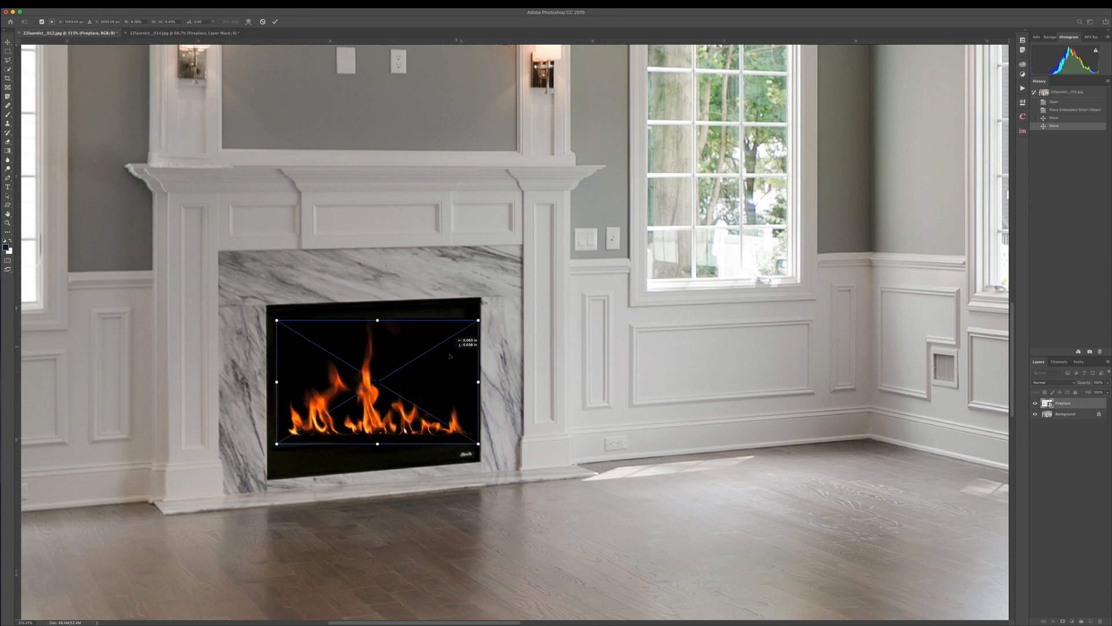
- Distort the flames with Perspective to match the firebox angle and commit
{"action": "right_click", "coordinate": [449, 357]}
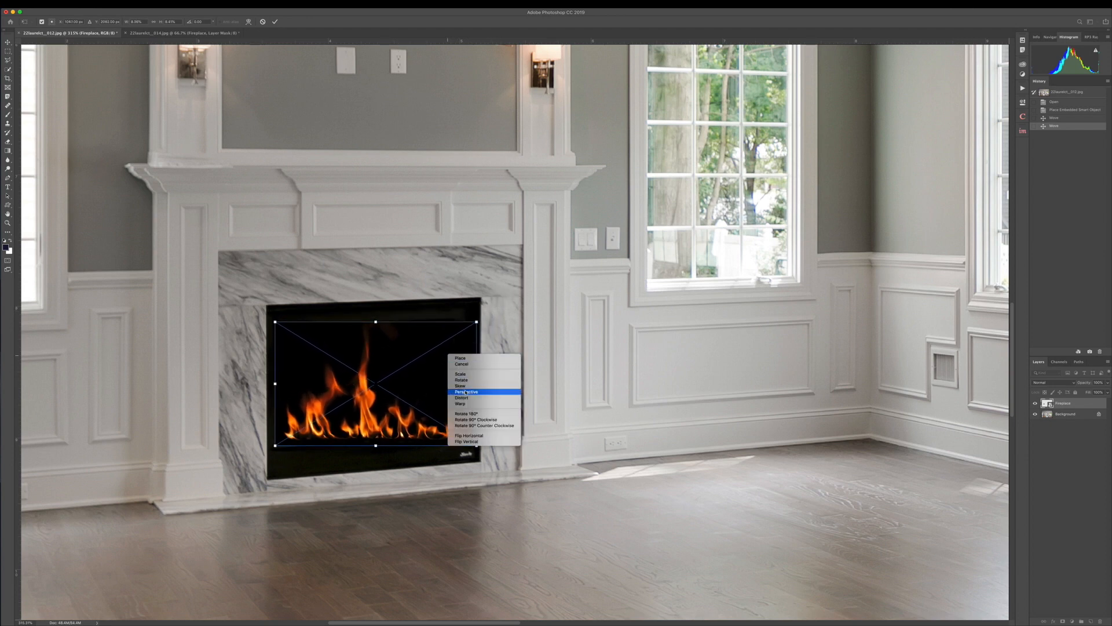
{"action": "left_click", "coordinate": [465, 391]}
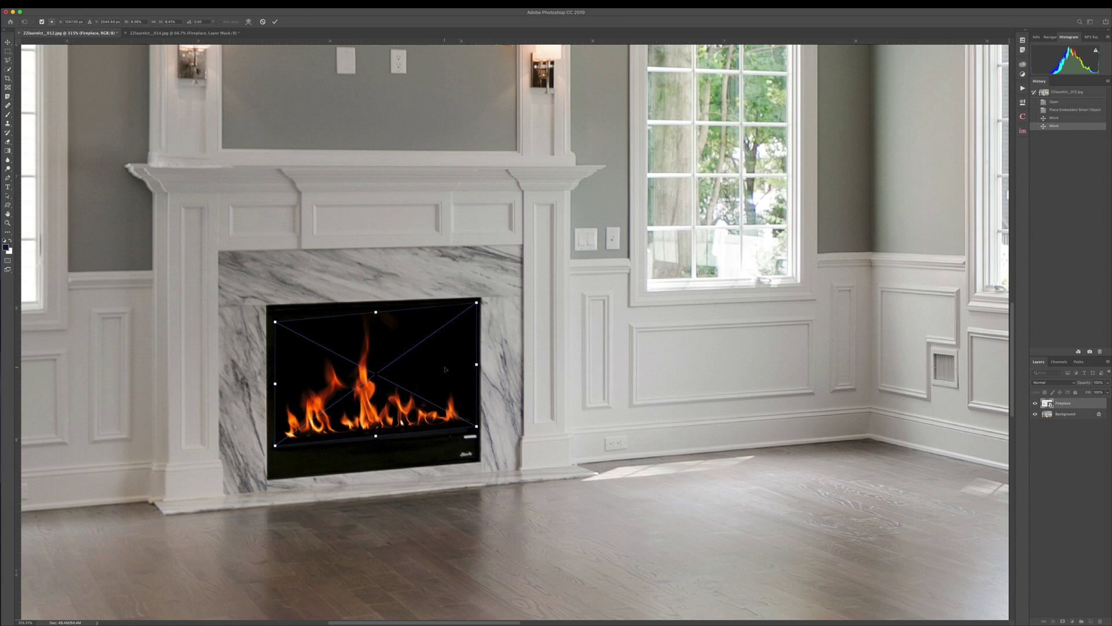
{"action": "right_click", "coordinate": [445, 370]}
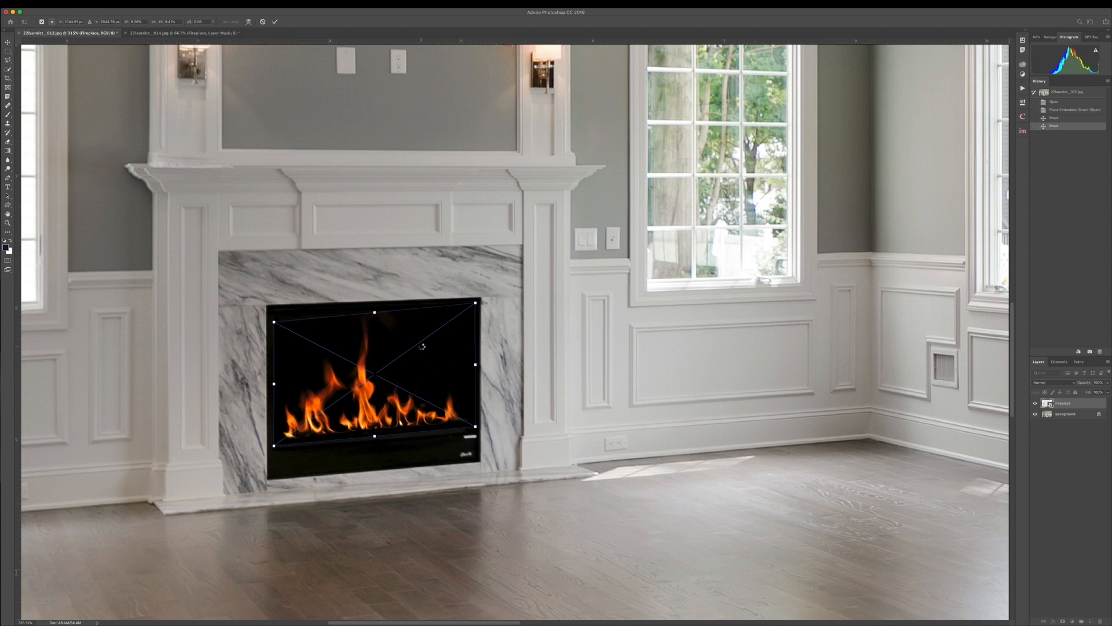
{"action": "left_click", "coordinate": [1045, 382]}
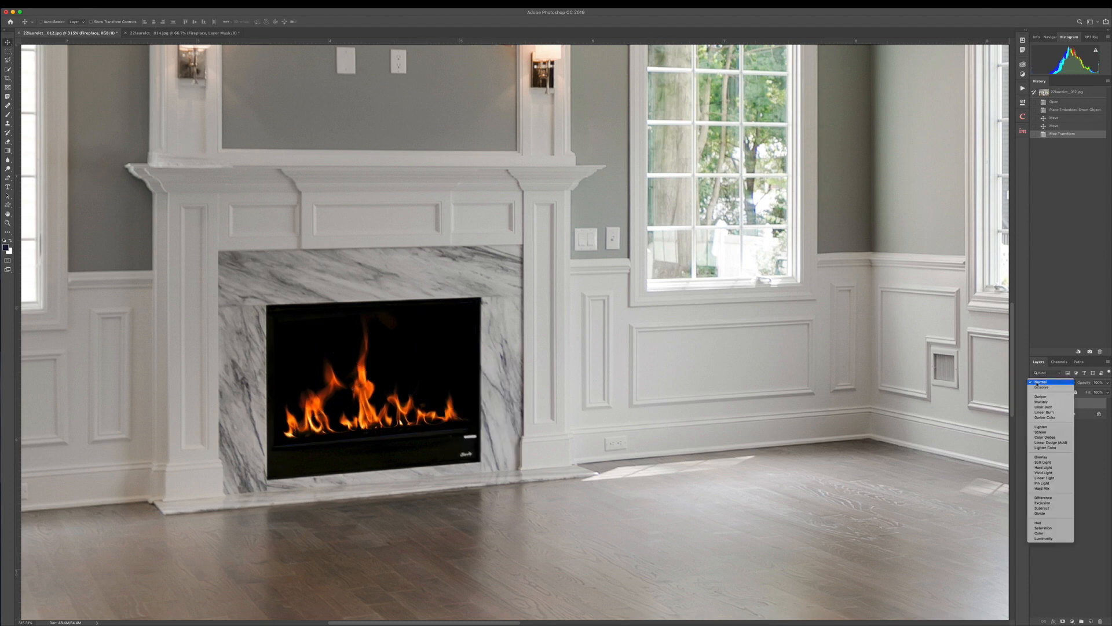
- Choose Screen blending so the flames' black background disappears, then add a layer mask
{"action": "left_click", "coordinate": [1041, 431]}
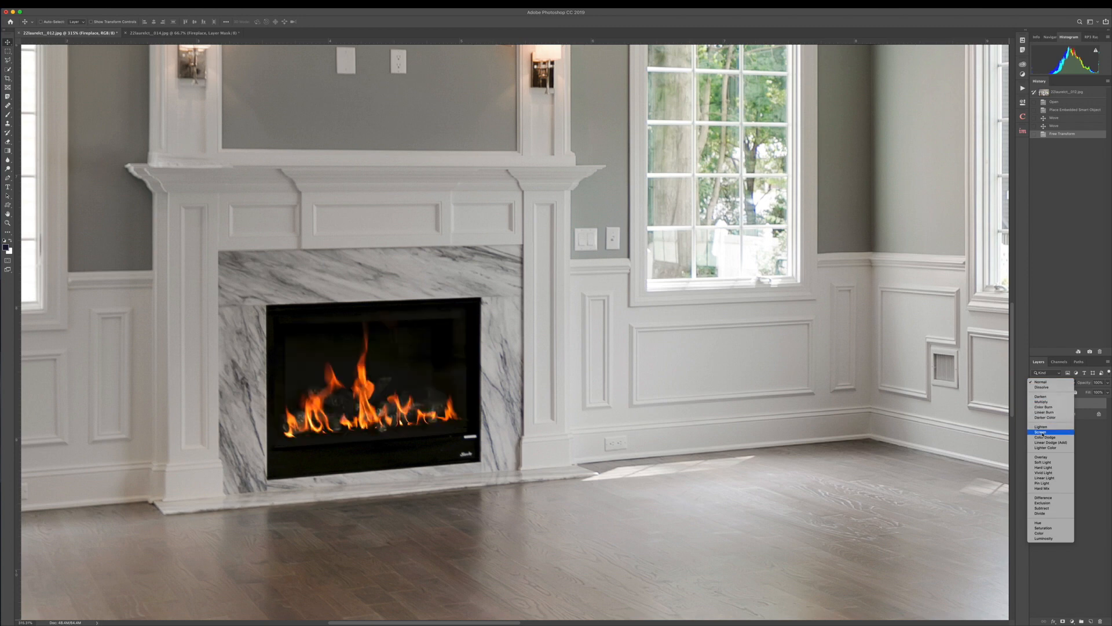
{"action": "left_click", "coordinate": [1041, 431]}
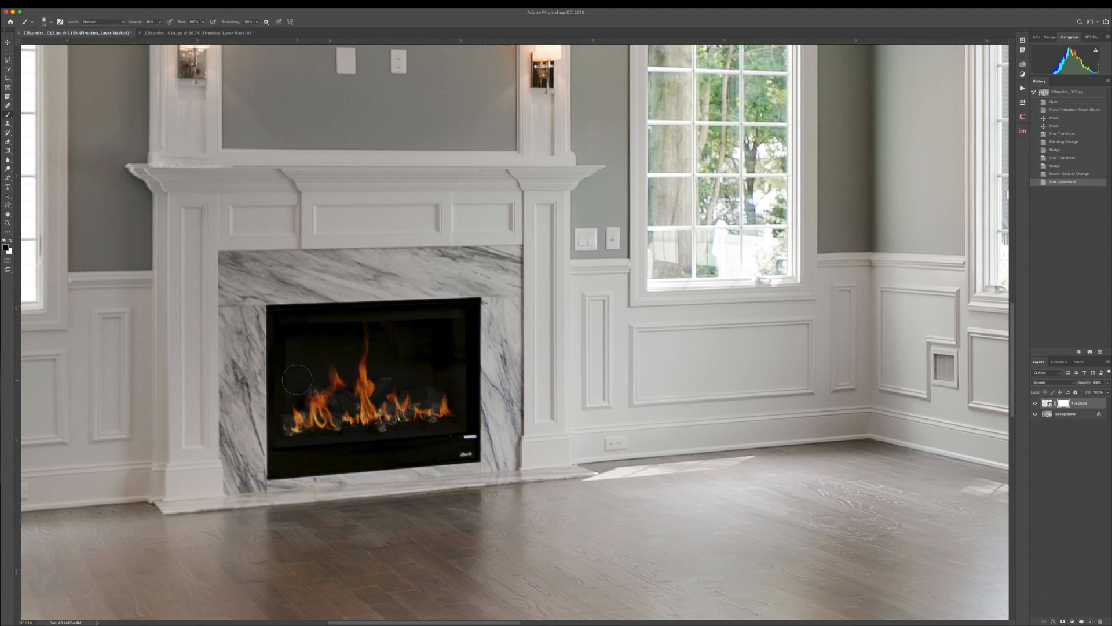
- Paint black on the mask to fade the flames' hard lower edge into the logs
{"action": "left_click_drag", "start_coordinate": [297, 377], "coordinate": [297, 436]}
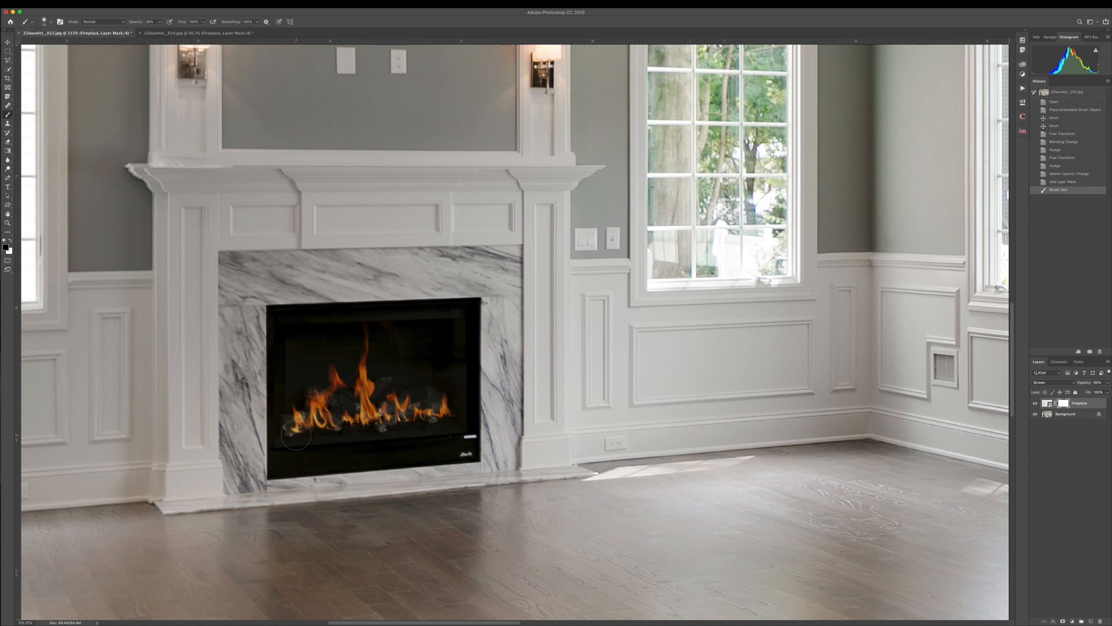
{"action": "left_click_drag", "start_coordinate": [298, 433], "coordinate": [432, 424]}
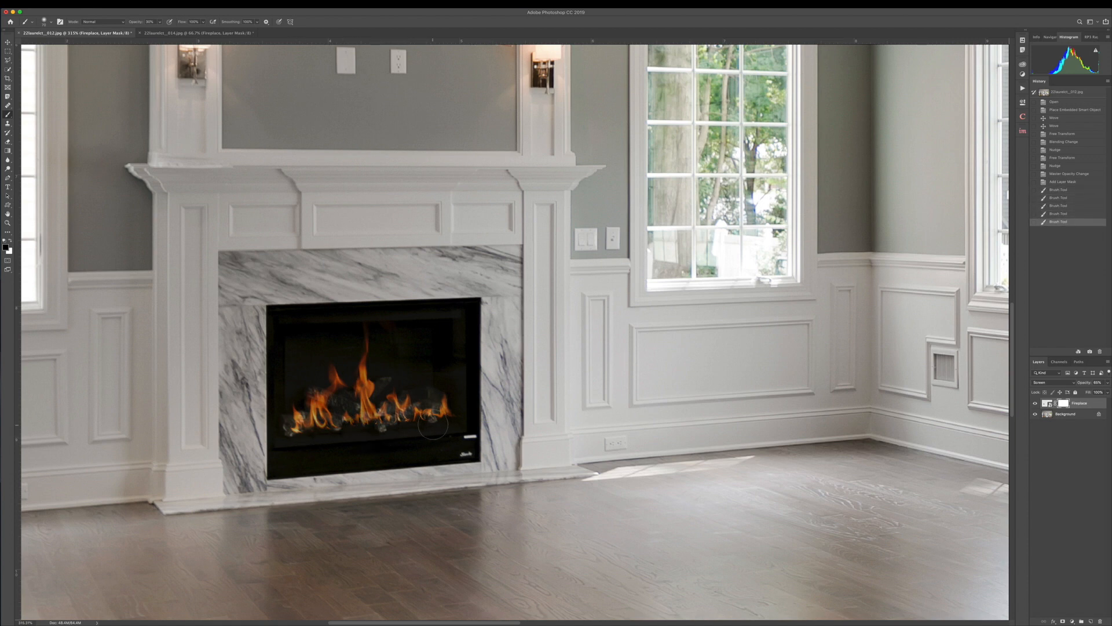
{"action": "left_click_drag", "start_coordinate": [432, 425], "coordinate": [282, 427]}
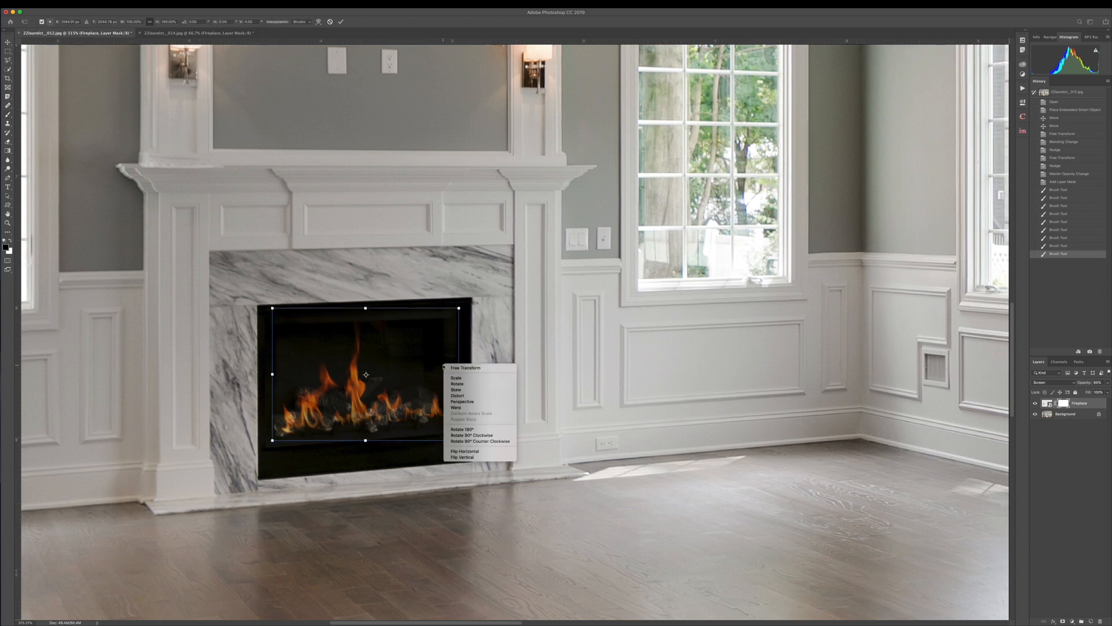
{"action": "mouse_move", "coordinate": [466, 445]}
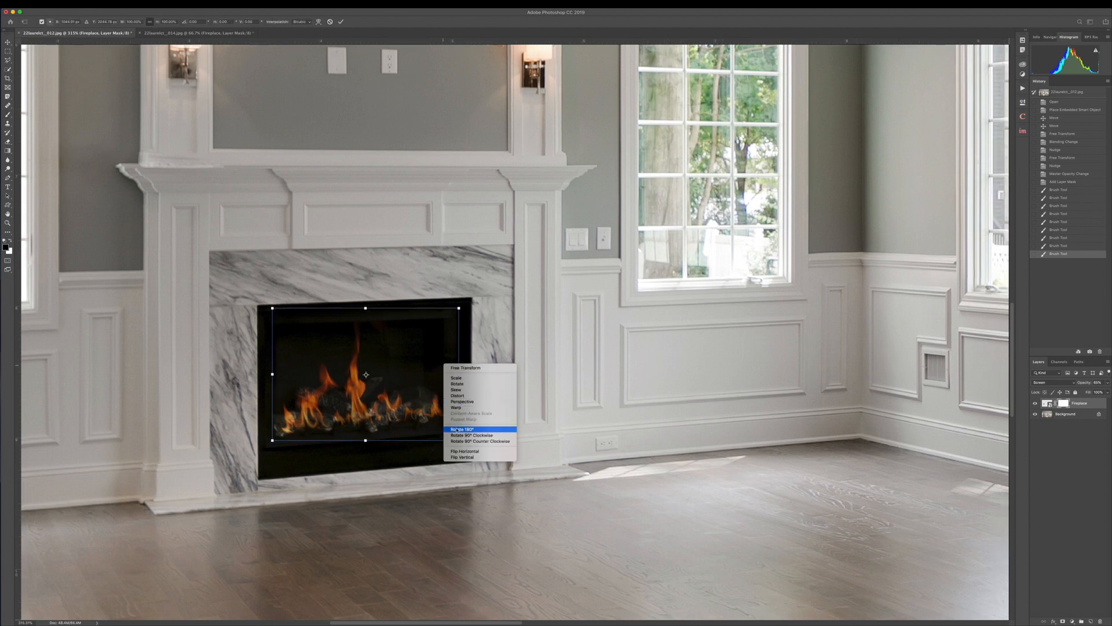
- Rotate the flames into a new orientation and mask more of their edges near the logs
{"action": "left_click", "coordinate": [460, 429]}
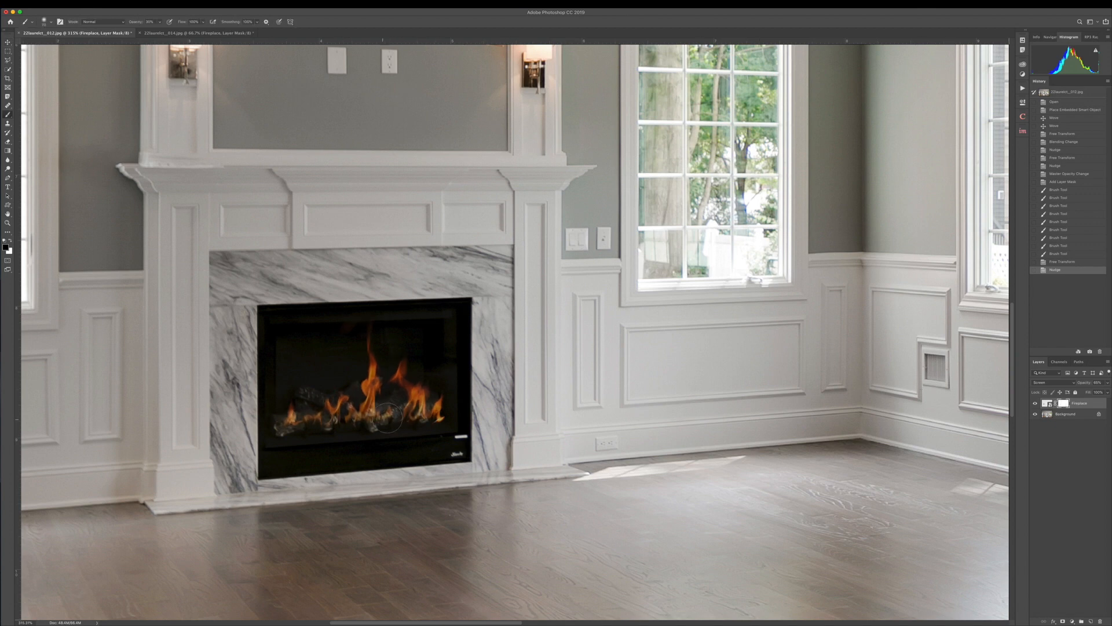
{"action": "left_click_drag", "start_coordinate": [391, 418], "coordinate": [441, 427]}
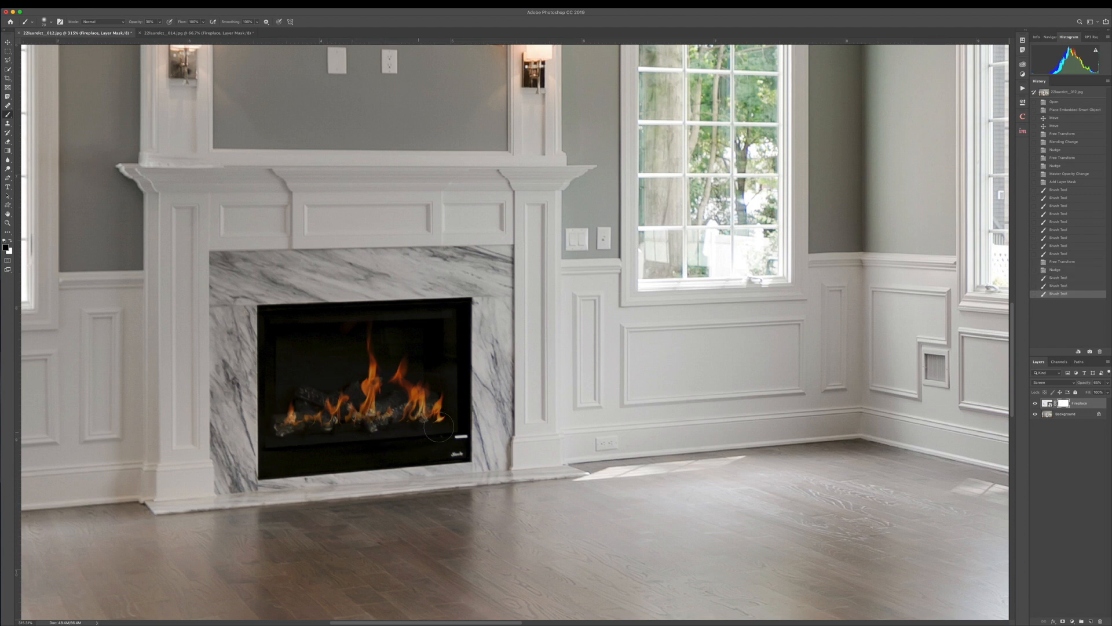